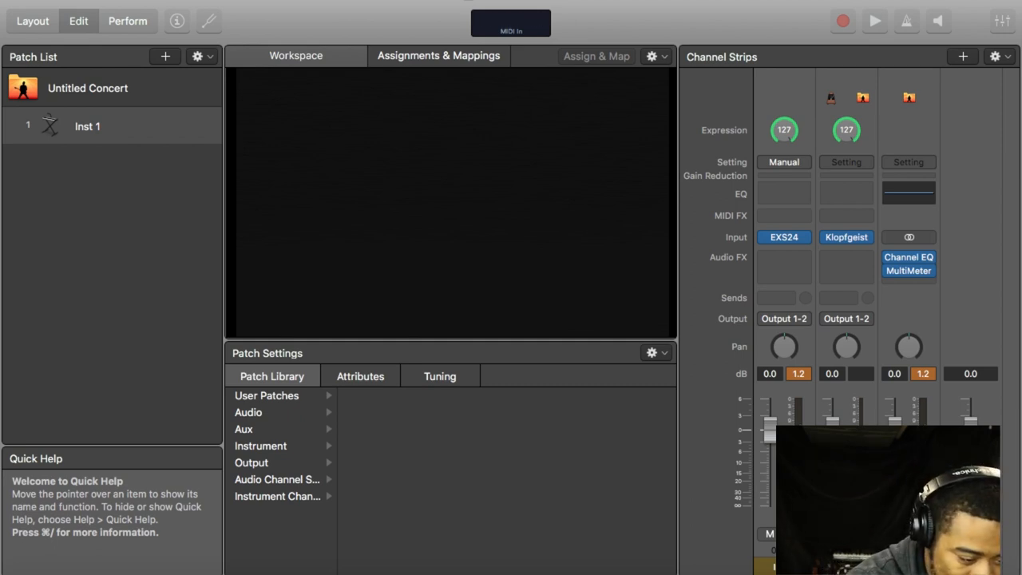
# Load Vintage Electric Piano on Inst 1, replacing EXS24, showing its Suitcase Mark I panel.
pyautogui.doubleClick(783, 236)
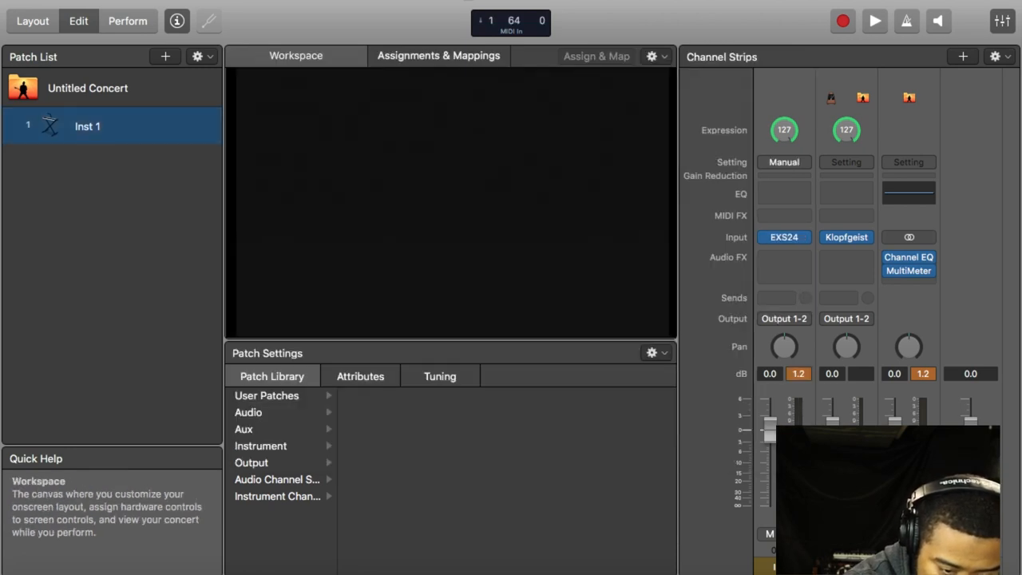
pyautogui.click(783, 236)
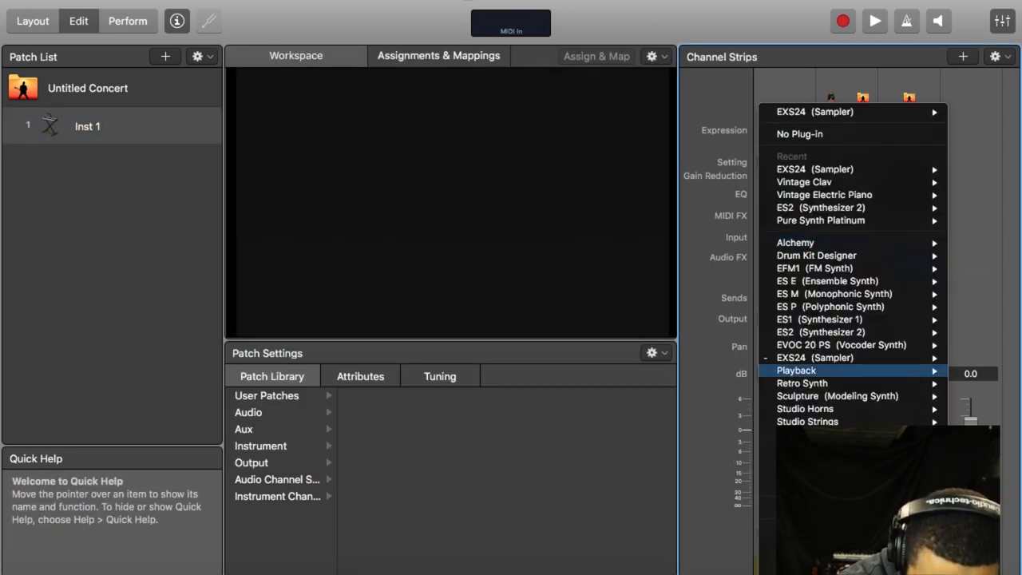
pyautogui.moveTo(830, 370)
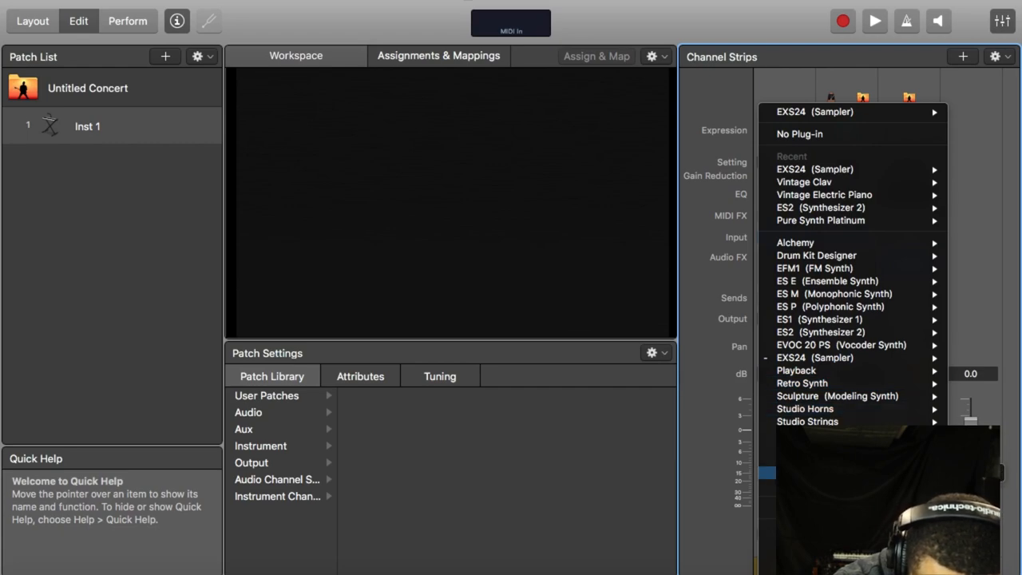
pyautogui.click(824, 195)
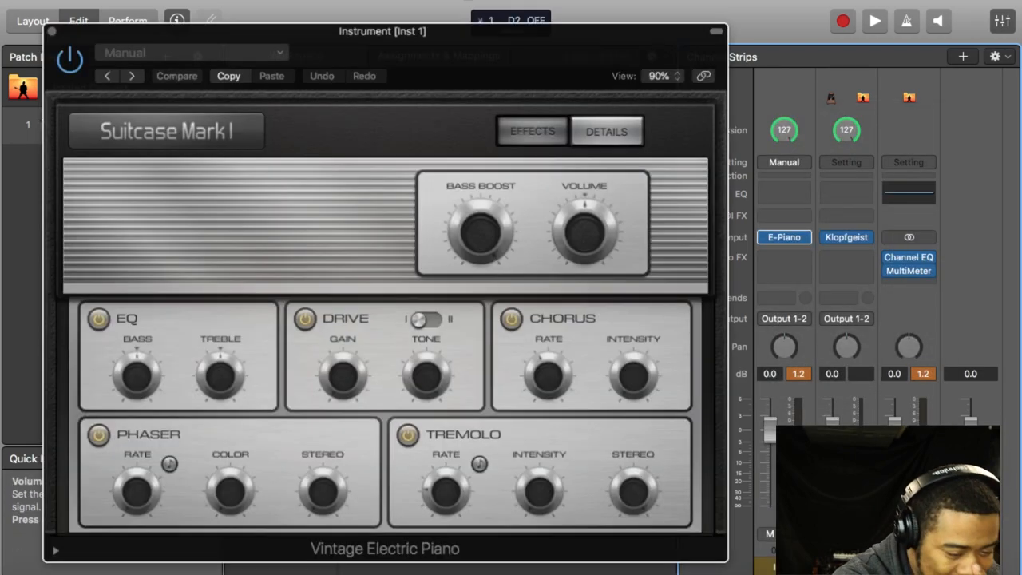